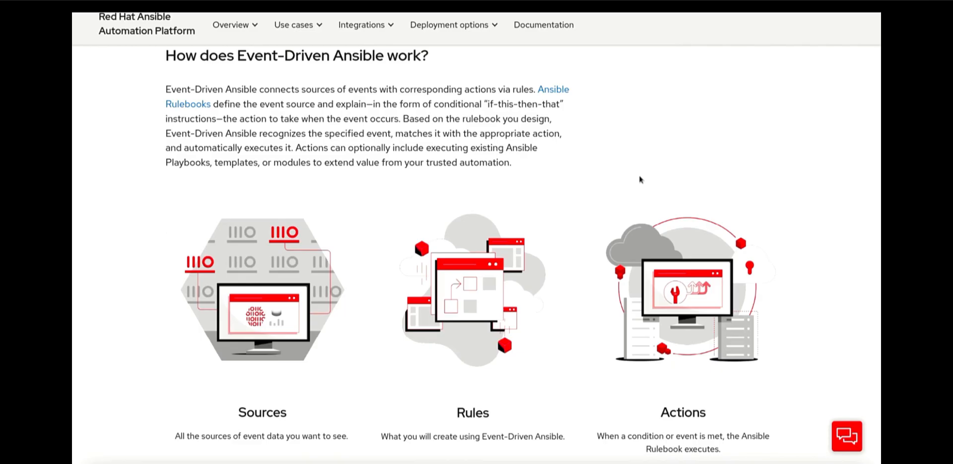
{"action": "mouse_move", "coordinate": [309, 210]}
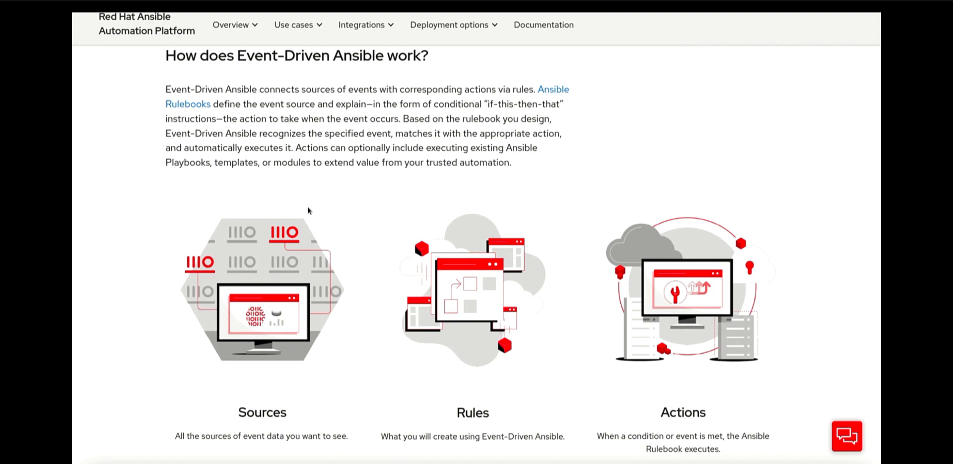
{"action": "mouse_move", "coordinate": [139, 293]}
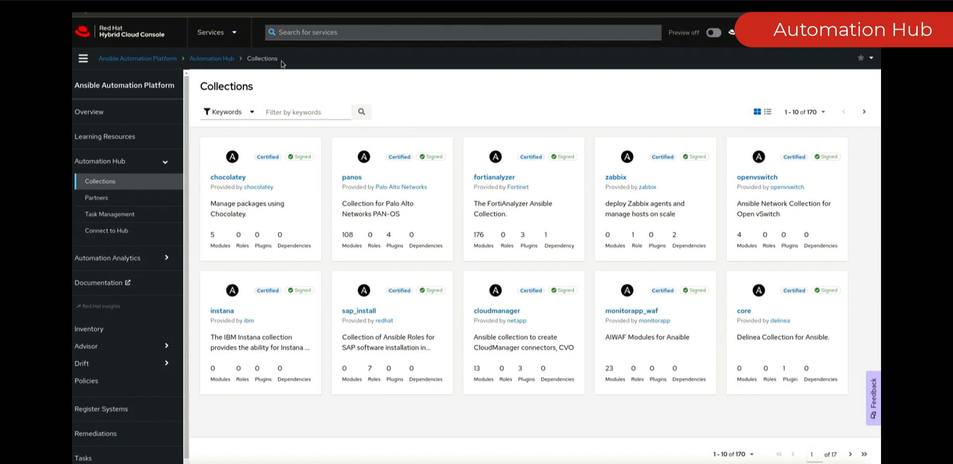
Step: Search Automation Hub collections for 'insights eda' and open the insights_eda collection
{"action": "left_click", "coordinate": [306, 112]}
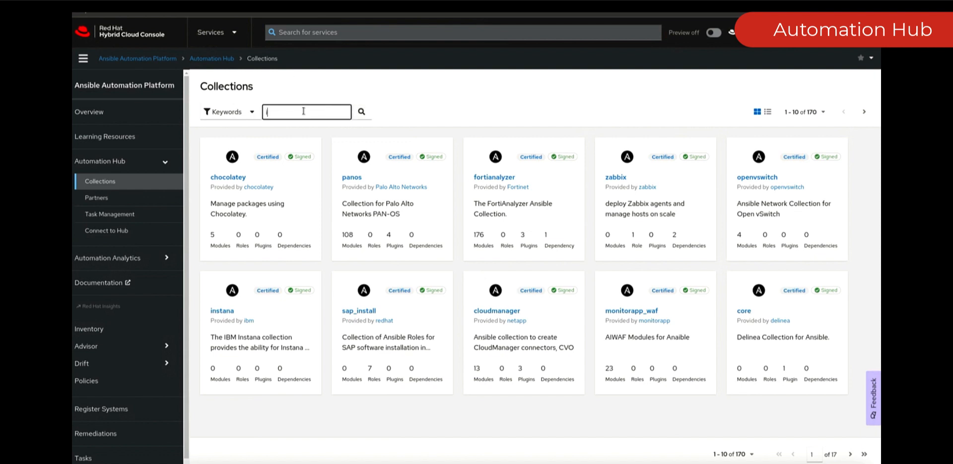
{"action": "type", "text": "insights eda"}
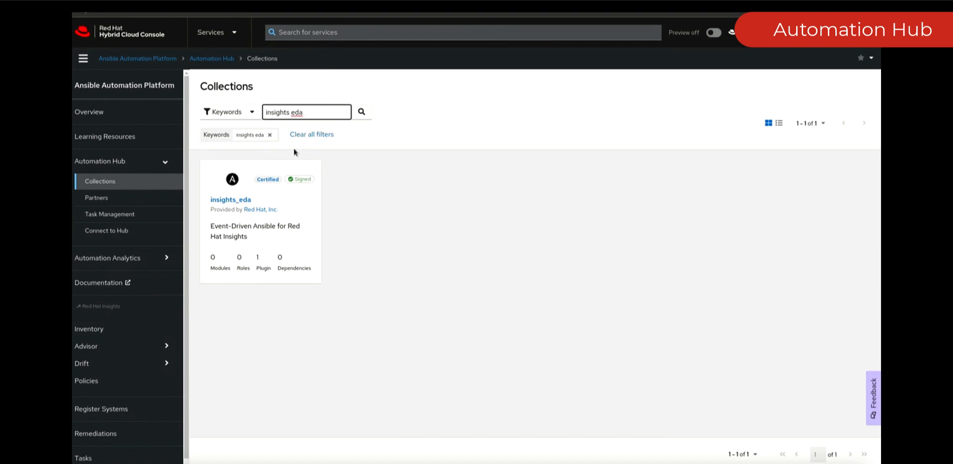
{"action": "left_click", "coordinate": [230, 199]}
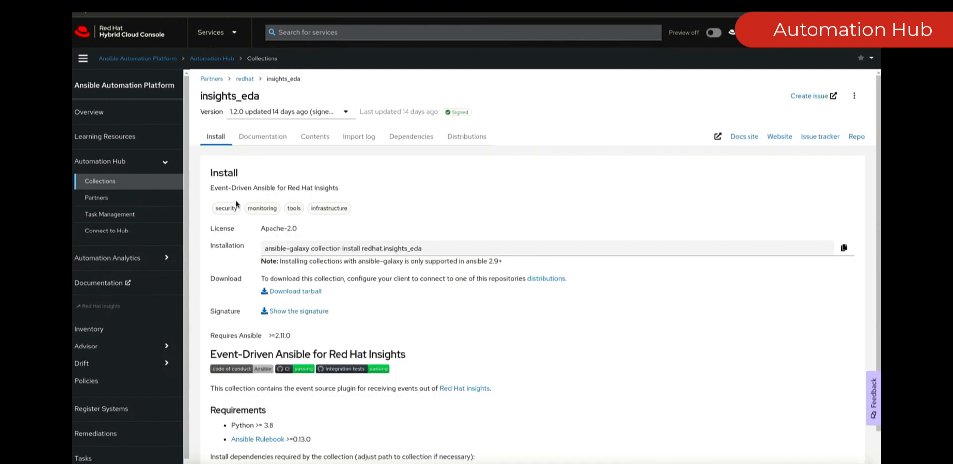
{"action": "mouse_move", "coordinate": [252, 235]}
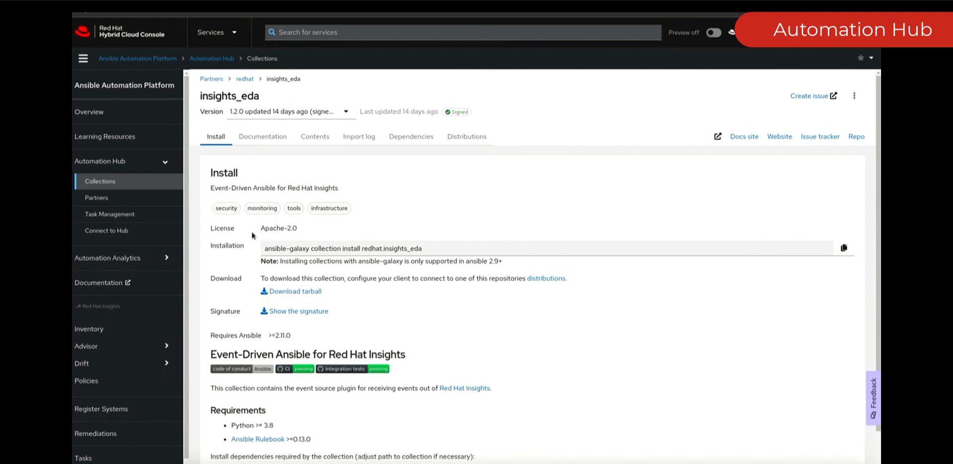
Step: Check the insights_eda event_source plugin contents, then view its documentation
{"action": "left_click", "coordinate": [314, 136]}
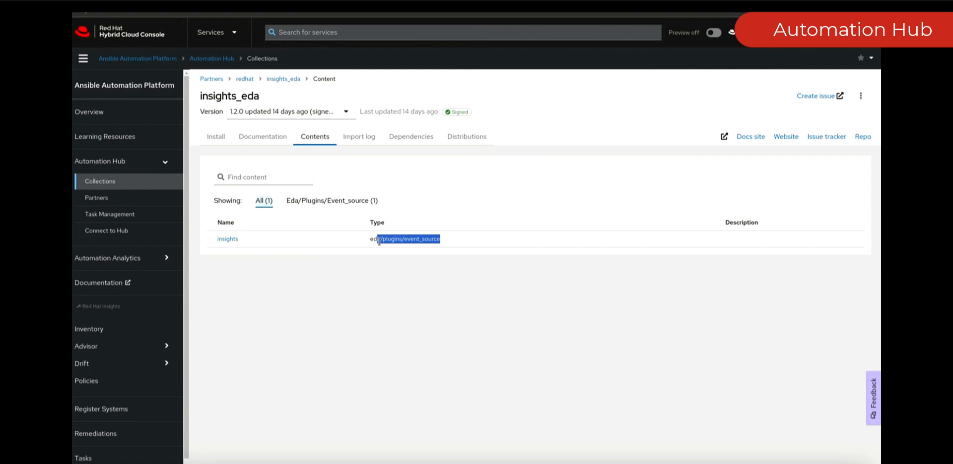
{"action": "left_click", "coordinate": [375, 256]}
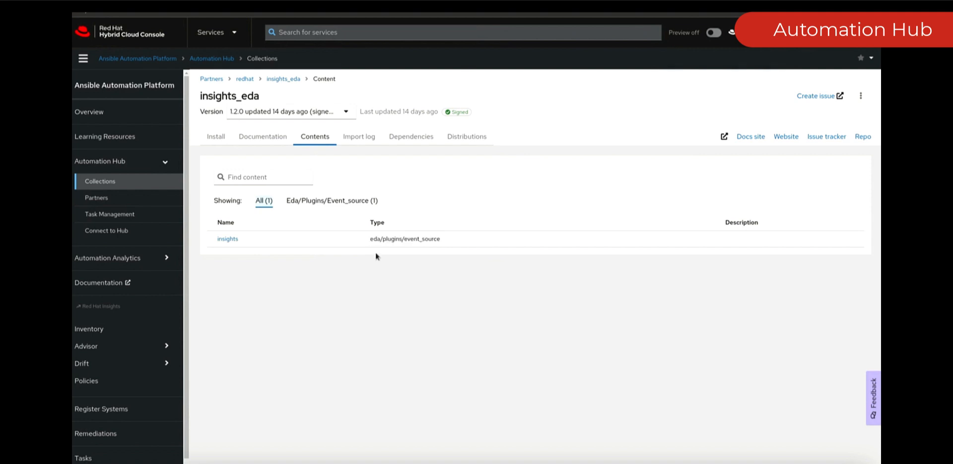
{"action": "left_click", "coordinate": [262, 136]}
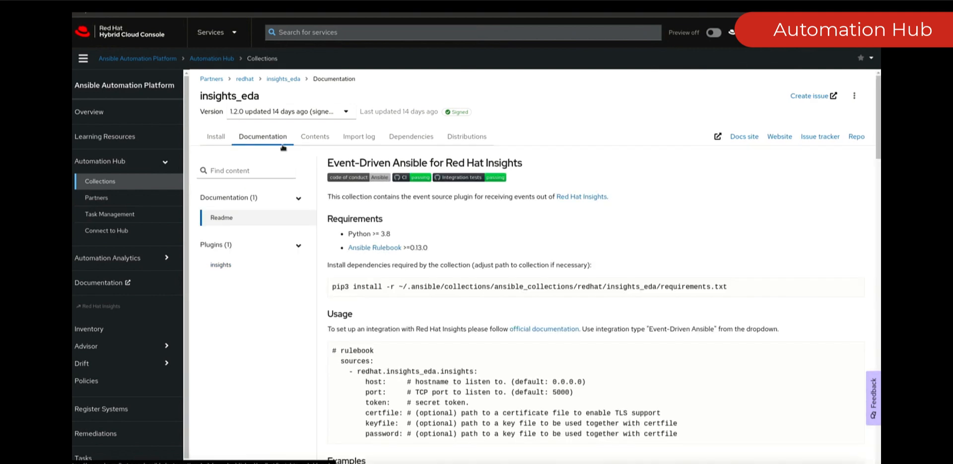
Step: Read the Readme's Usage, Examples and ServiceNow Incidents rulebook sections, then show the EDA Controller dashboard
{"action": "scroll", "scroll_direction": "down", "scroll_amount": 3}
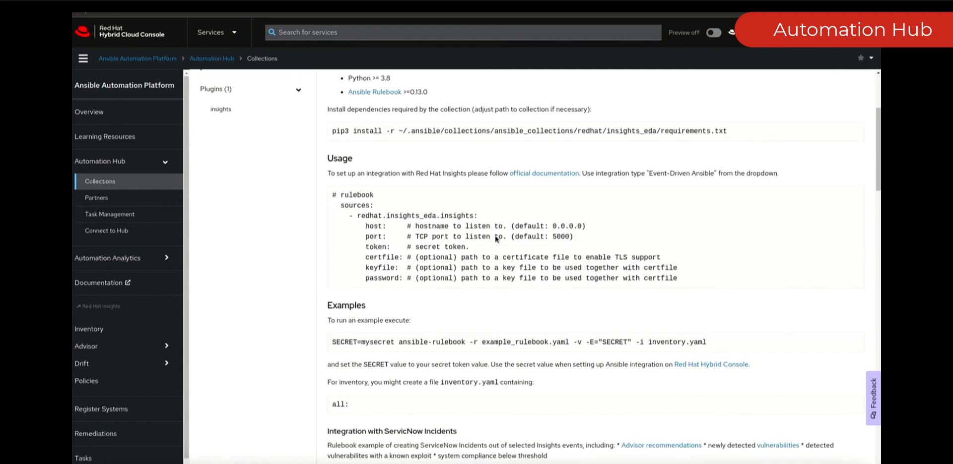
{"action": "scroll", "scroll_direction": "down", "scroll_amount": 3}
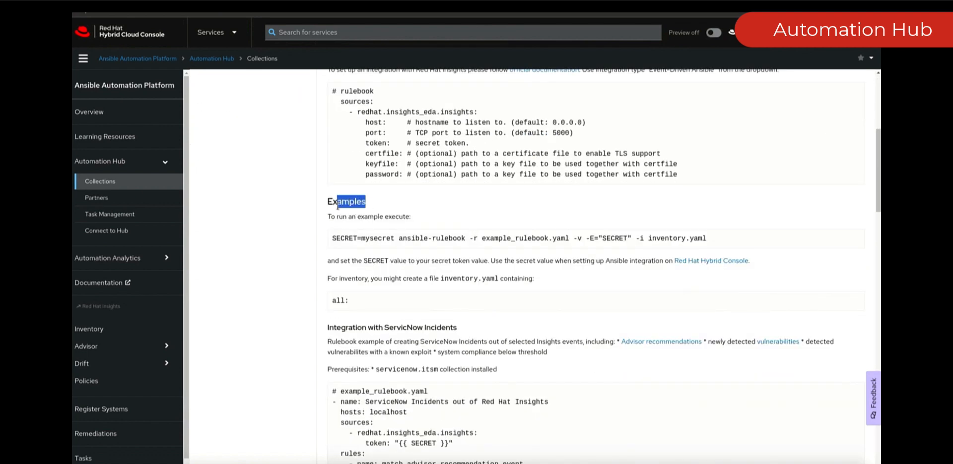
{"action": "scroll", "scroll_direction": "down", "scroll_amount": 3}
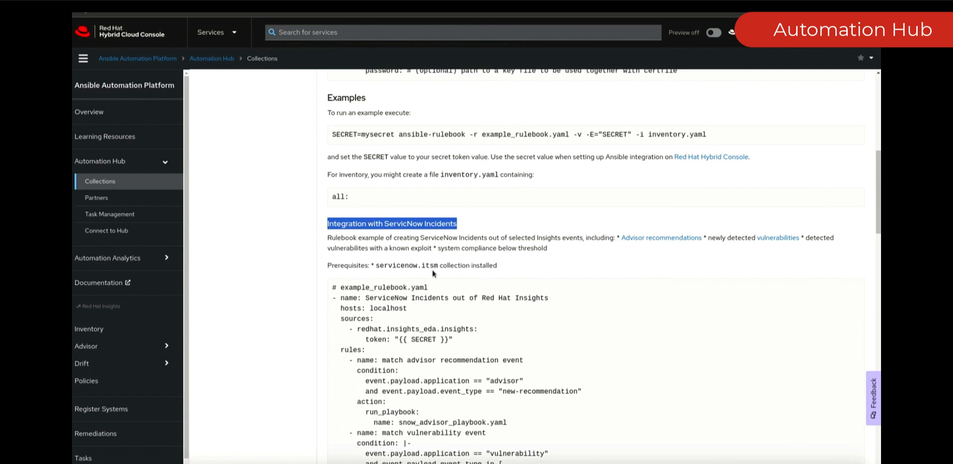
{"action": "left_click", "coordinate": [494, 334]}
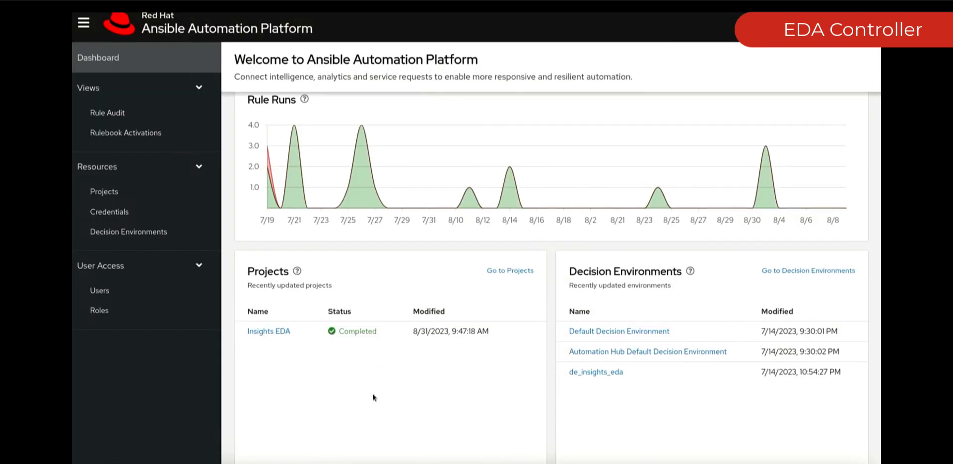
Step: Review the Insights EDA rulebook project details in EDA Controller
{"action": "scroll", "scroll_direction": "down", "scroll_amount": 3}
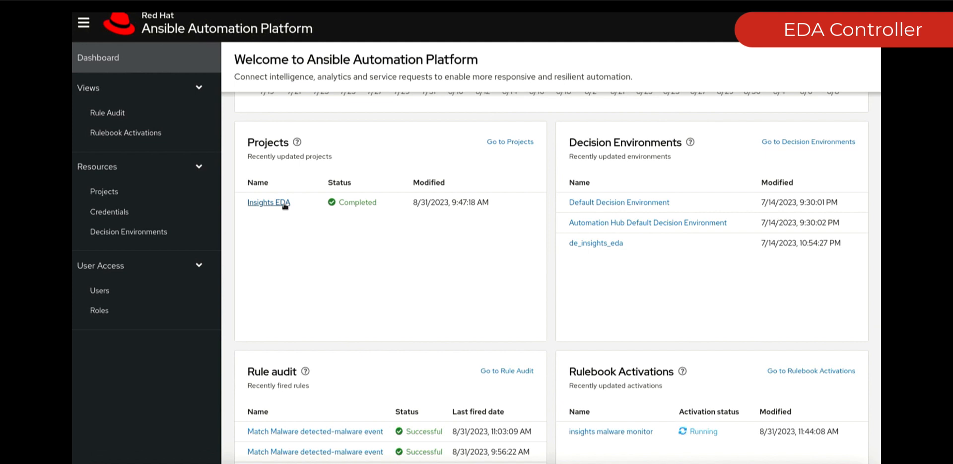
{"action": "mouse_move", "coordinate": [595, 266]}
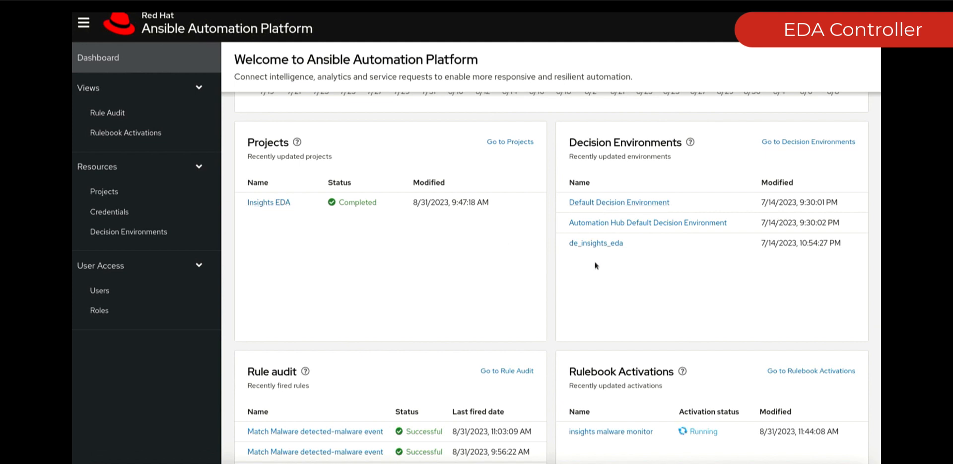
{"action": "scroll", "scroll_direction": "down", "scroll_amount": 3}
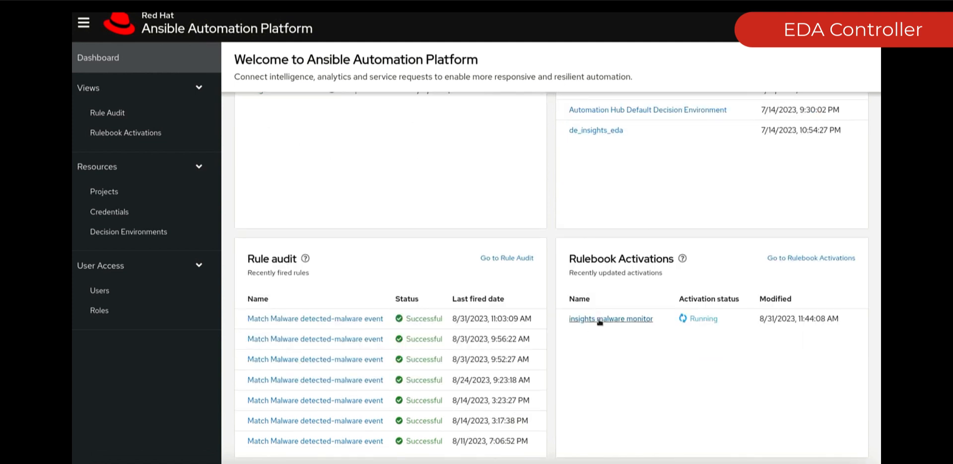
{"action": "mouse_move", "coordinate": [341, 335]}
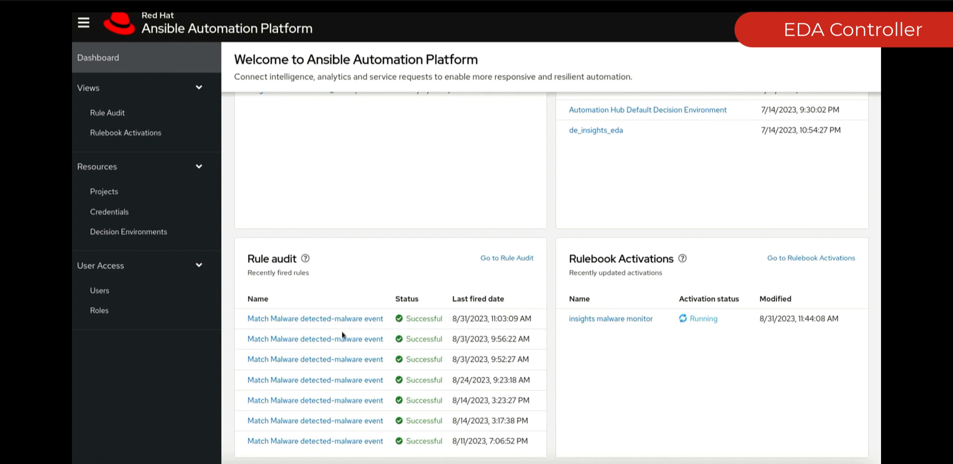
{"action": "mouse_move", "coordinate": [103, 191]}
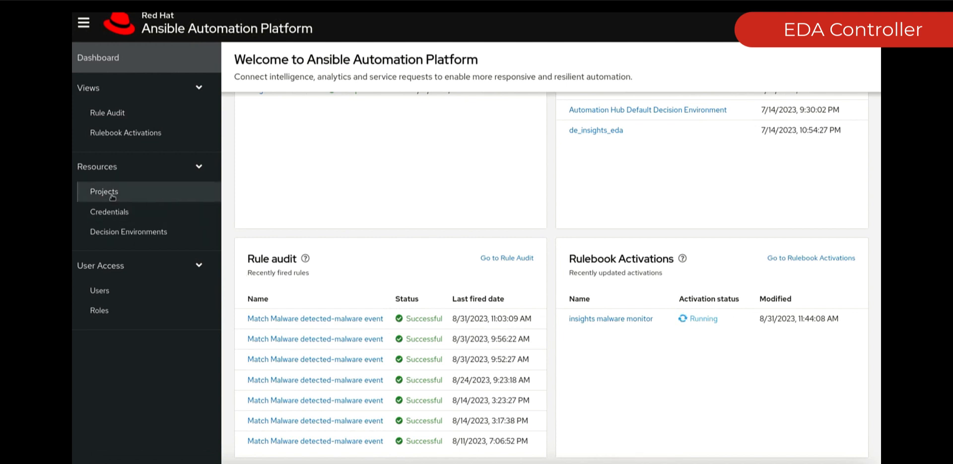
{"action": "left_click", "coordinate": [104, 192]}
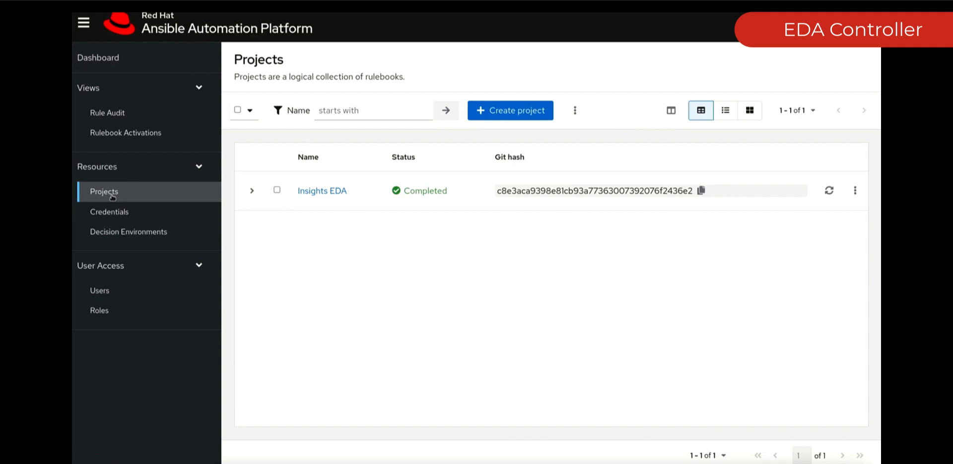
{"action": "left_click", "coordinate": [322, 191]}
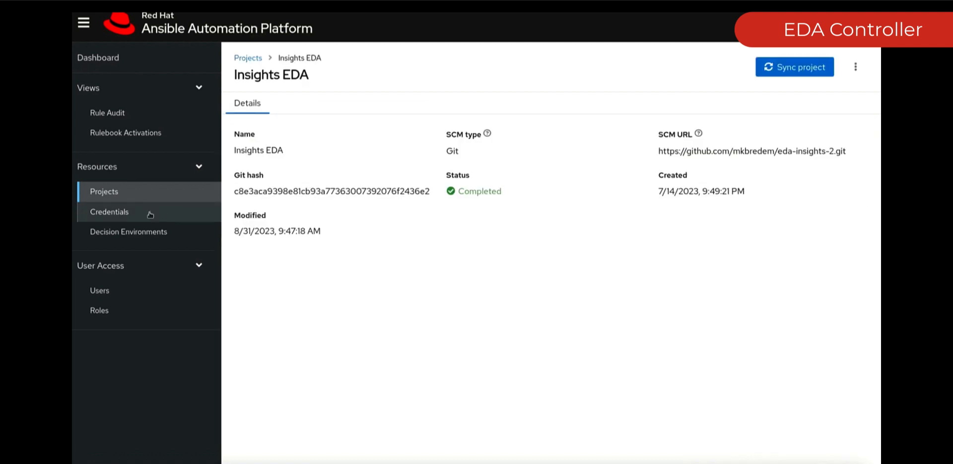
Step: View the de_insights_eda decision environment's image details, then list rulebook activations
{"action": "left_click", "coordinate": [128, 232]}
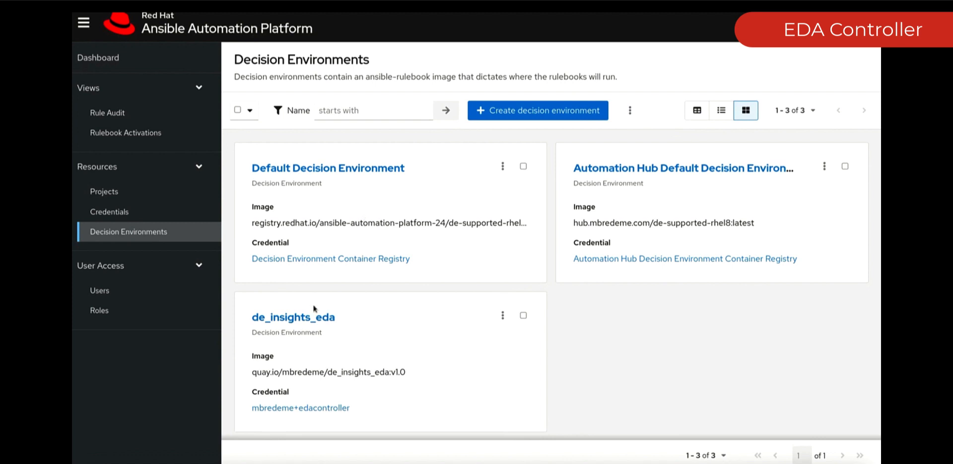
{"action": "left_click", "coordinate": [292, 317]}
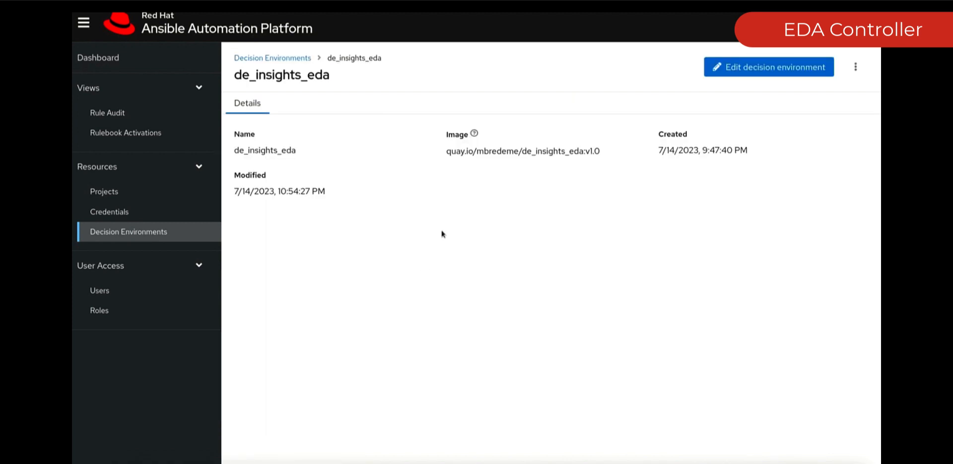
{"action": "mouse_move", "coordinate": [577, 164]}
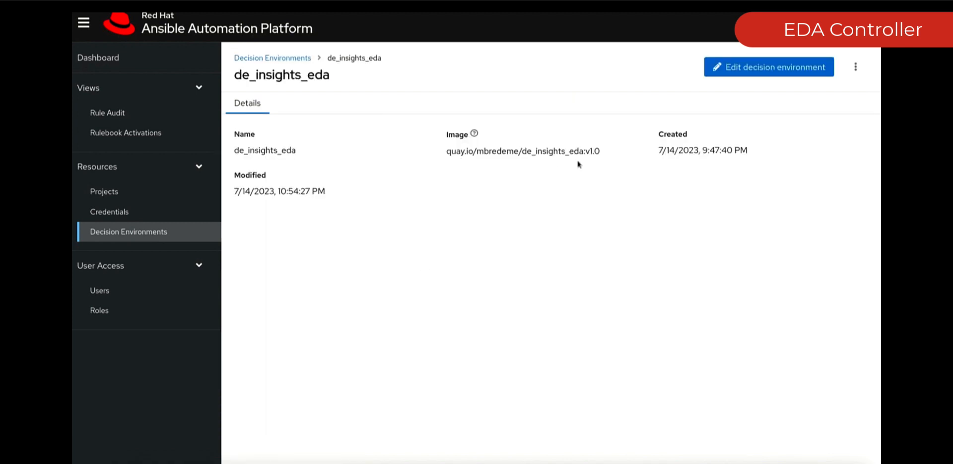
{"action": "mouse_move", "coordinate": [125, 133]}
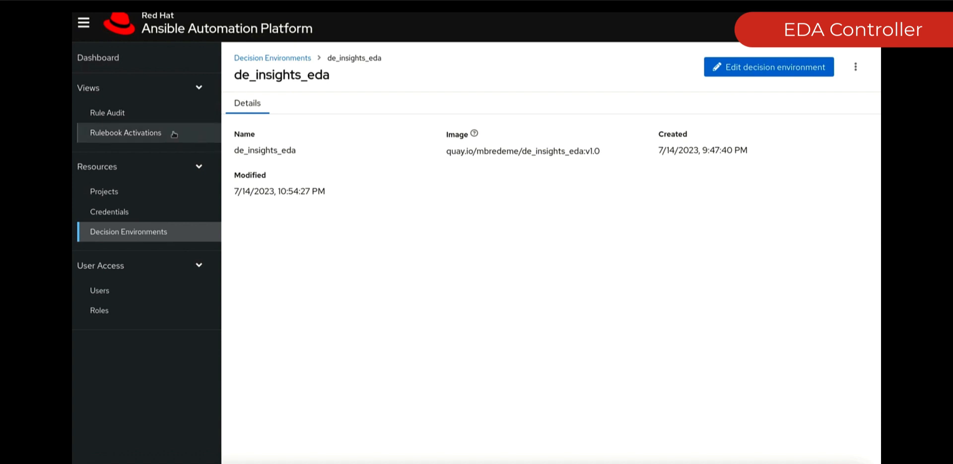
{"action": "left_click", "coordinate": [125, 133]}
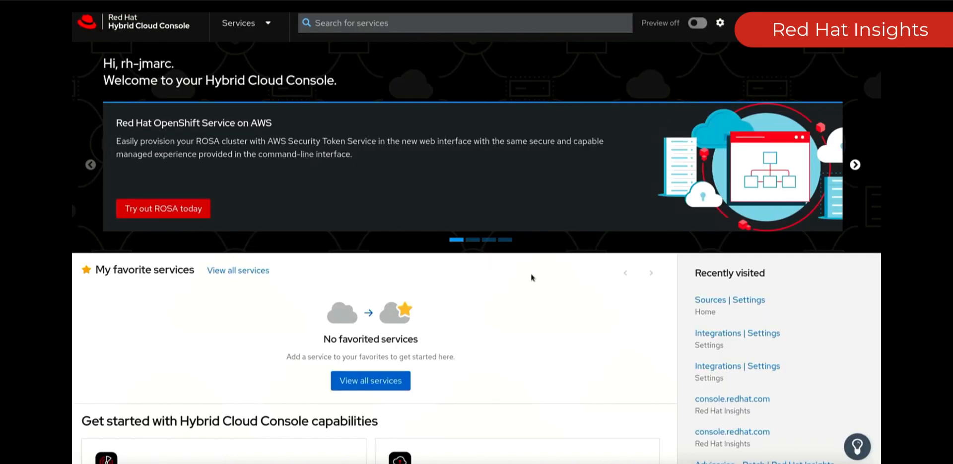
Step: Check the Event-Driven Ansible integration in Insights Settings > Integrations and view the event log
{"action": "left_click", "coordinate": [719, 23]}
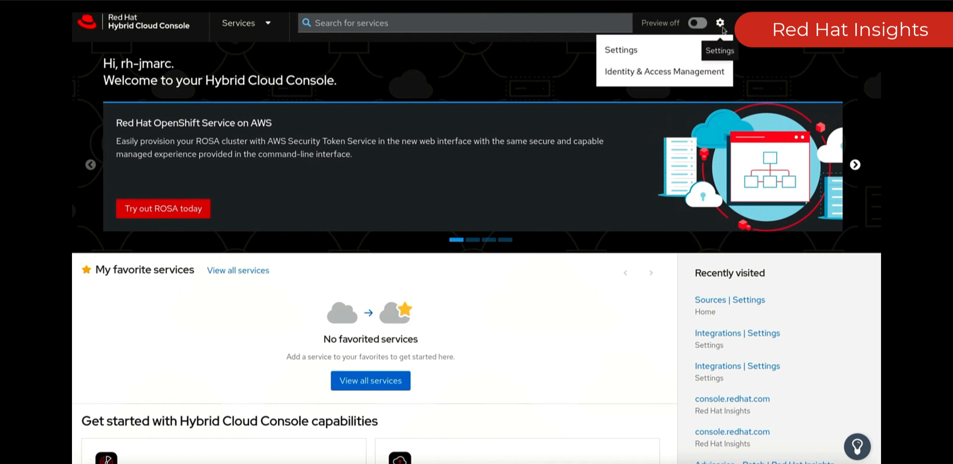
{"action": "left_click", "coordinate": [621, 50]}
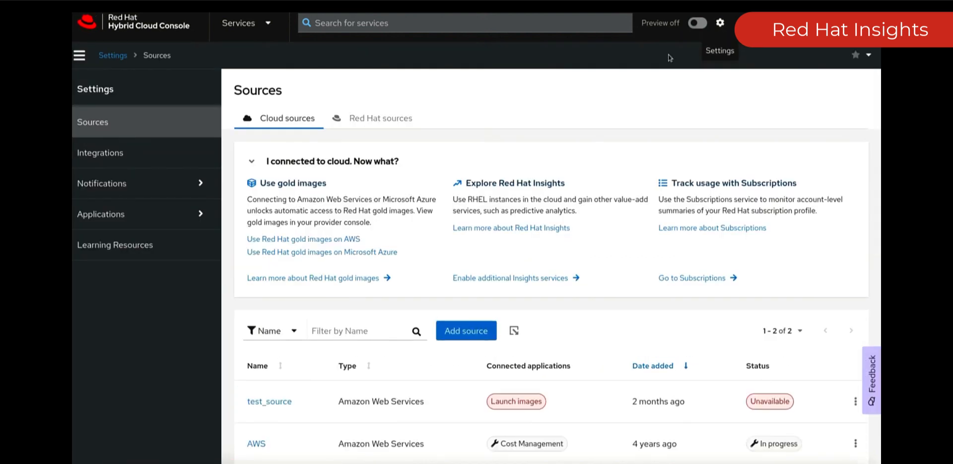
{"action": "left_click", "coordinate": [100, 153]}
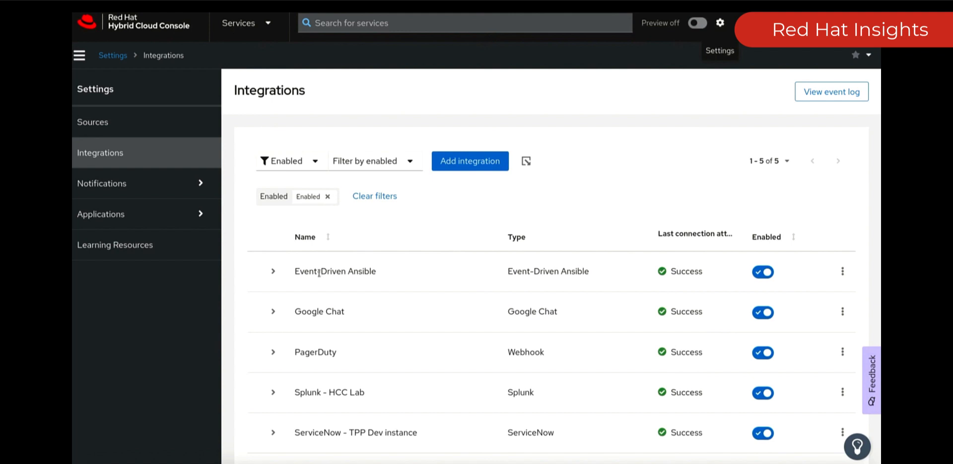
{"action": "left_click", "coordinate": [273, 272]}
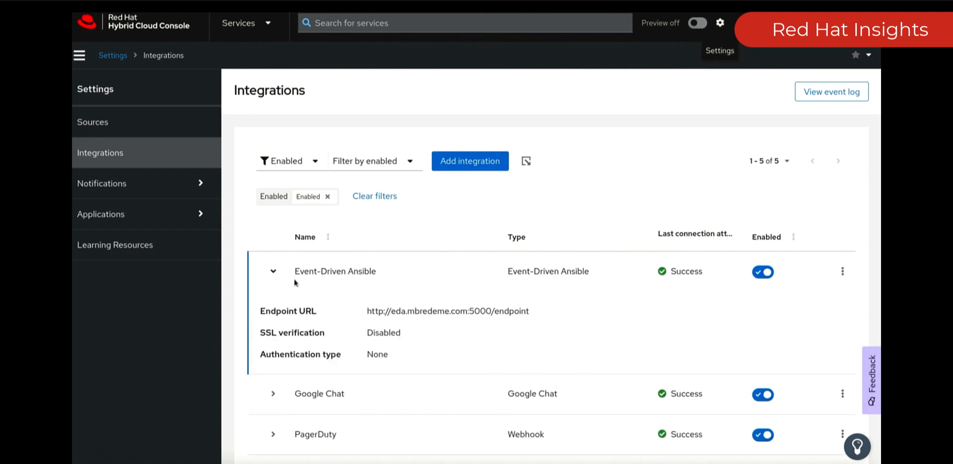
{"action": "left_click", "coordinate": [273, 271]}
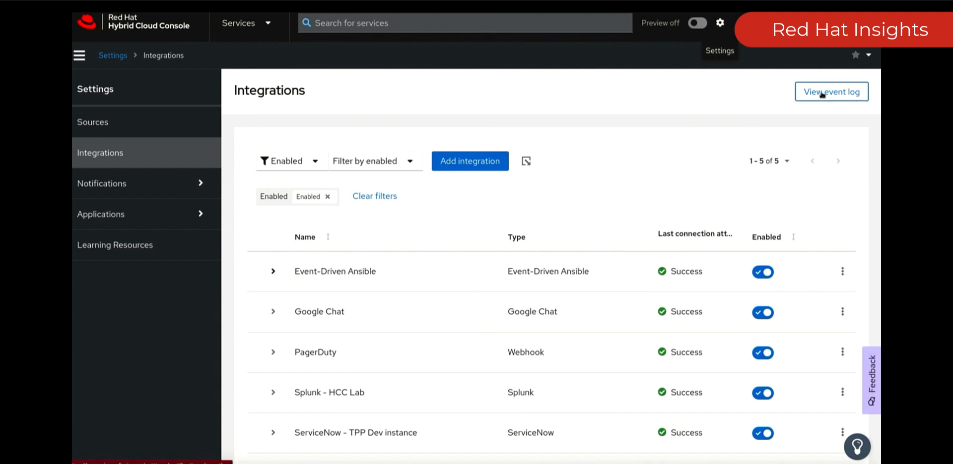
{"action": "left_click", "coordinate": [831, 91]}
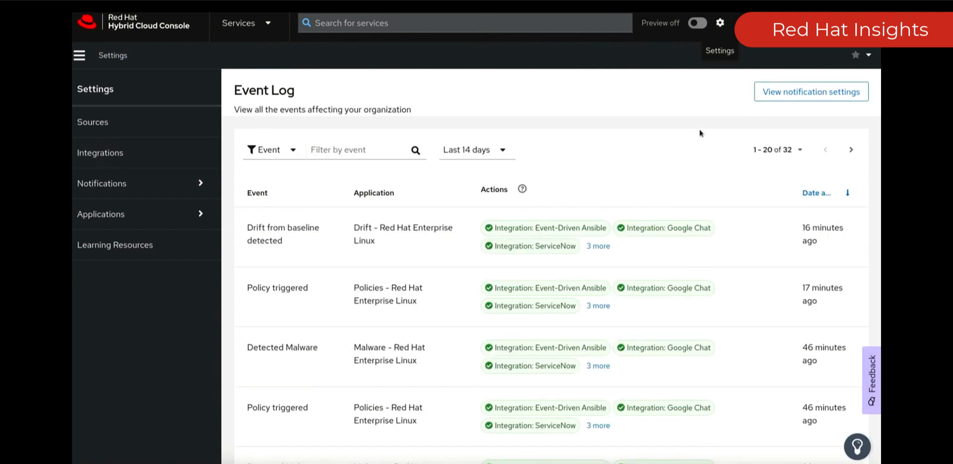
{"action": "double_click", "coordinate": [282, 227]}
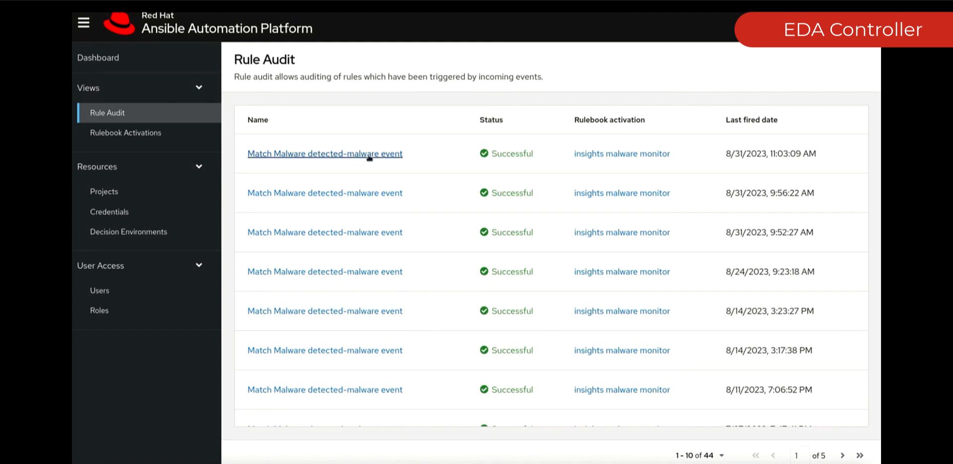
Step: Inspect the top Match Malware audit's Insights event payload and its run_job_template action
{"action": "left_click", "coordinate": [324, 153]}
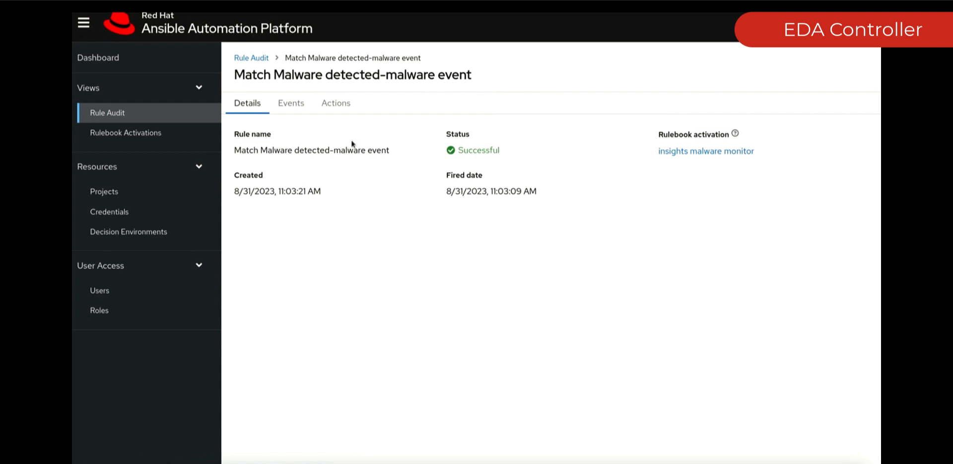
{"action": "left_click", "coordinate": [290, 103]}
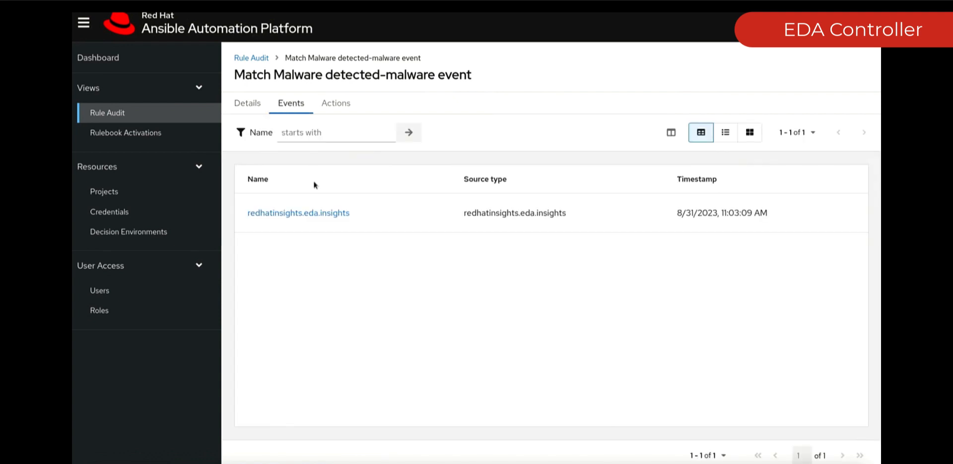
{"action": "left_click", "coordinate": [299, 213]}
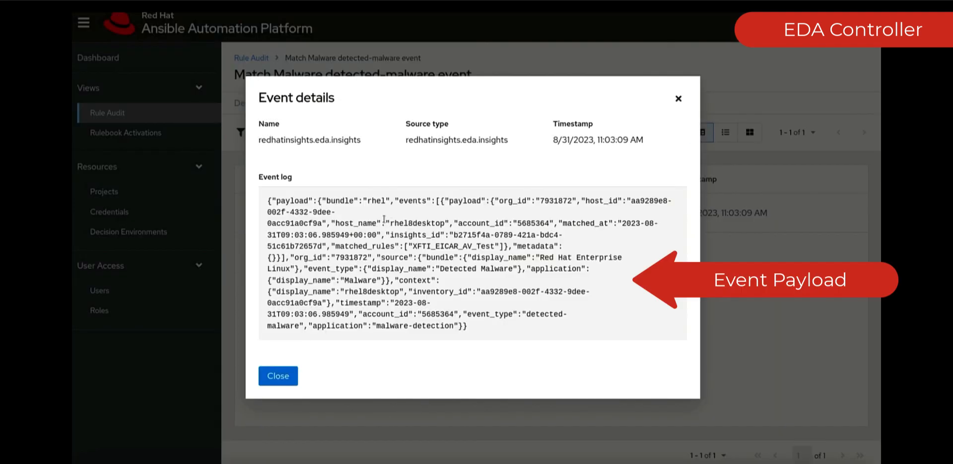
{"action": "left_click_drag", "start_coordinate": [262, 199], "coordinate": [468, 329]}
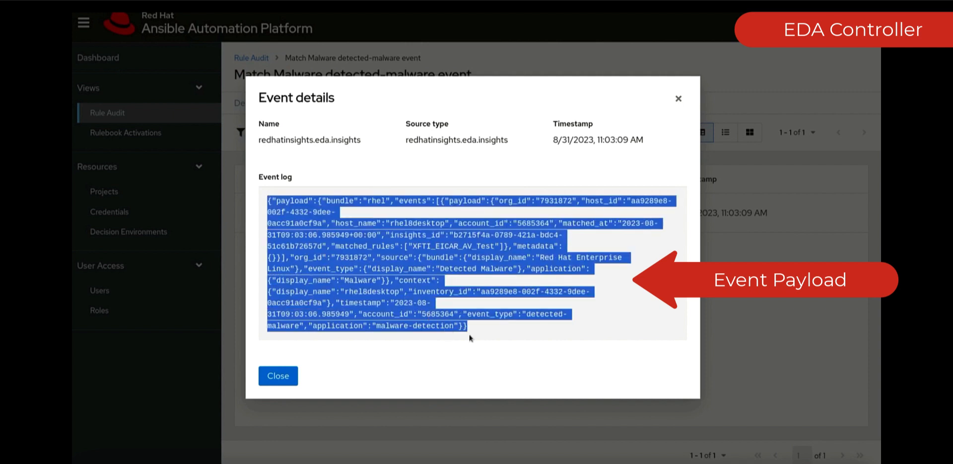
{"action": "left_click", "coordinate": [277, 375]}
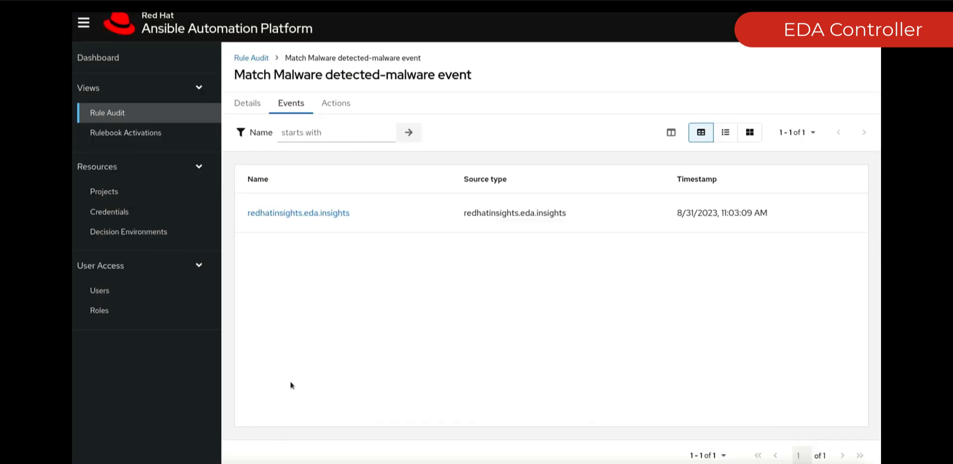
{"action": "left_click", "coordinate": [336, 103]}
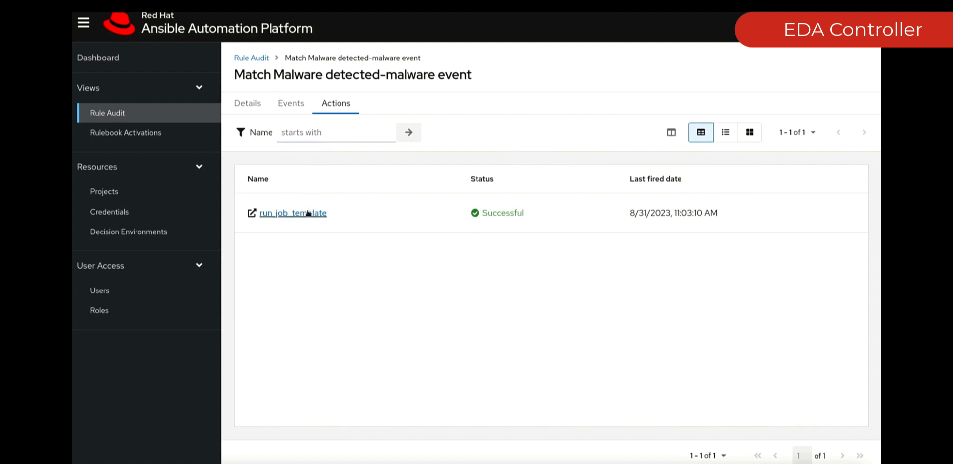
{"action": "left_click", "coordinate": [292, 213]}
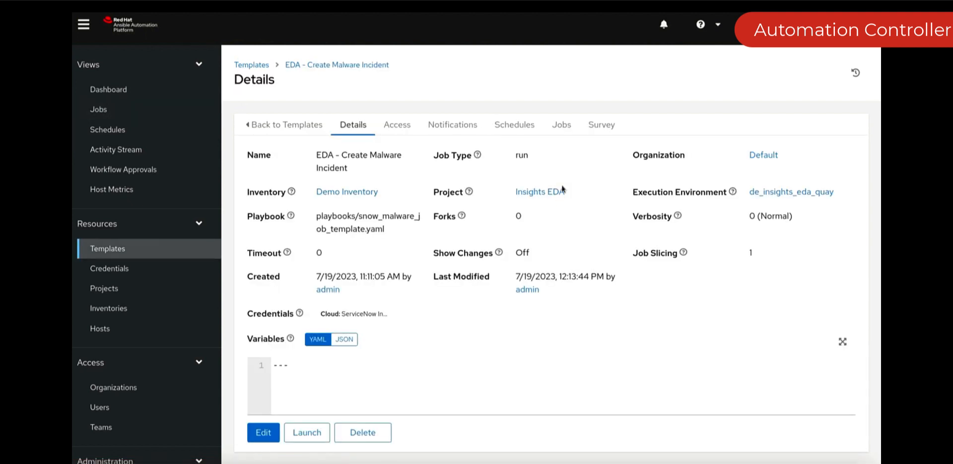
{"action": "mouse_move", "coordinate": [392, 236]}
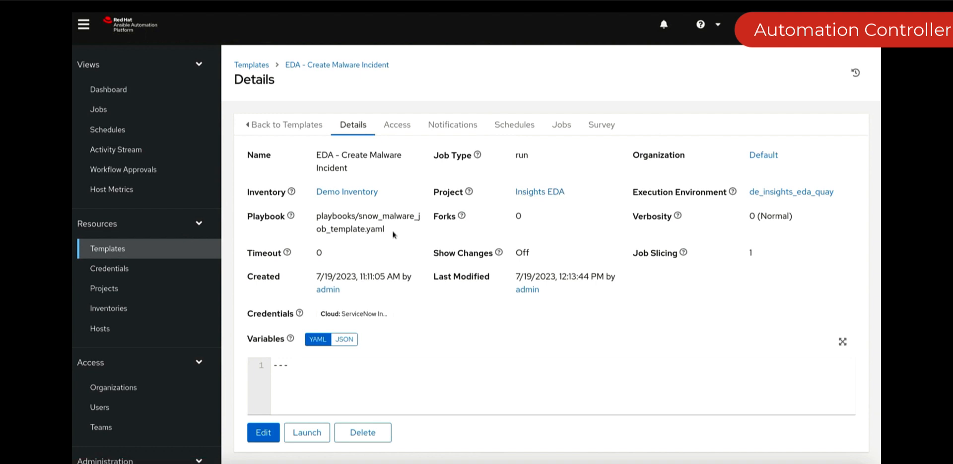
{"action": "mouse_move", "coordinate": [297, 234]}
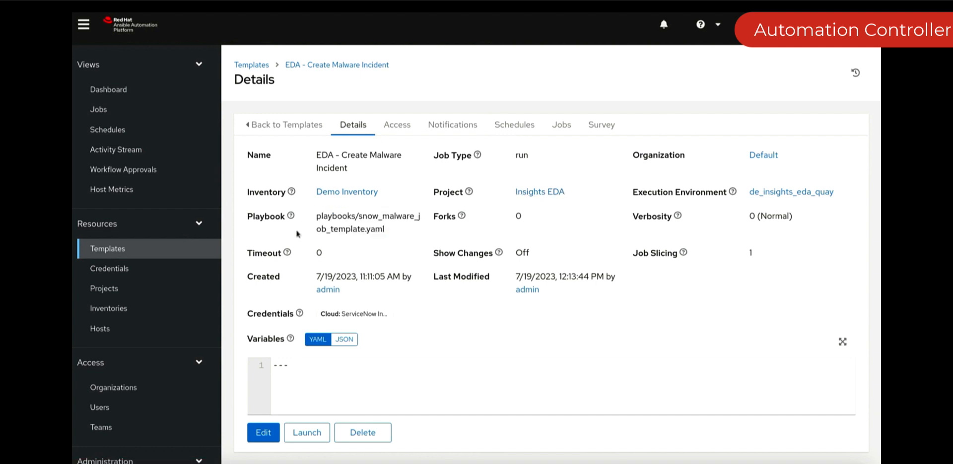
Step: Review the Details tab of the EDA - Create Malware Incident template
{"action": "left_click", "coordinate": [306, 433]}
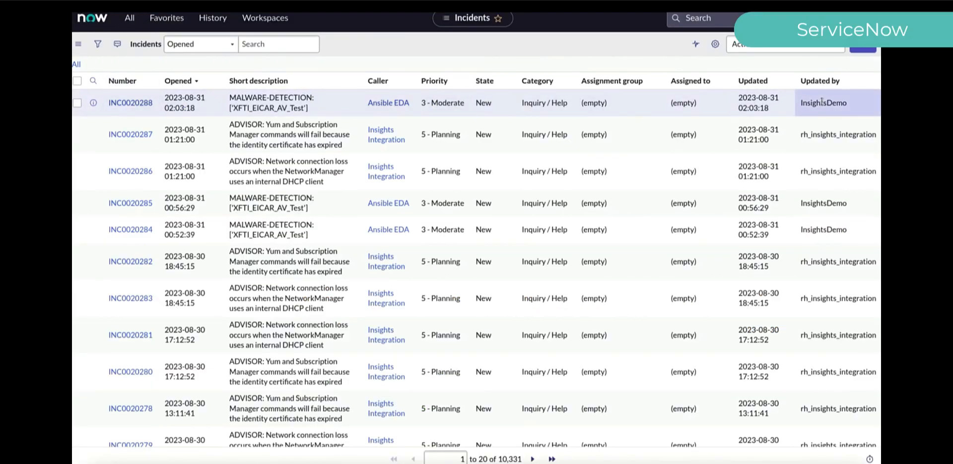
Step: Open incident INC0020288 from the top row of the Incidents list
{"action": "left_click", "coordinate": [130, 102]}
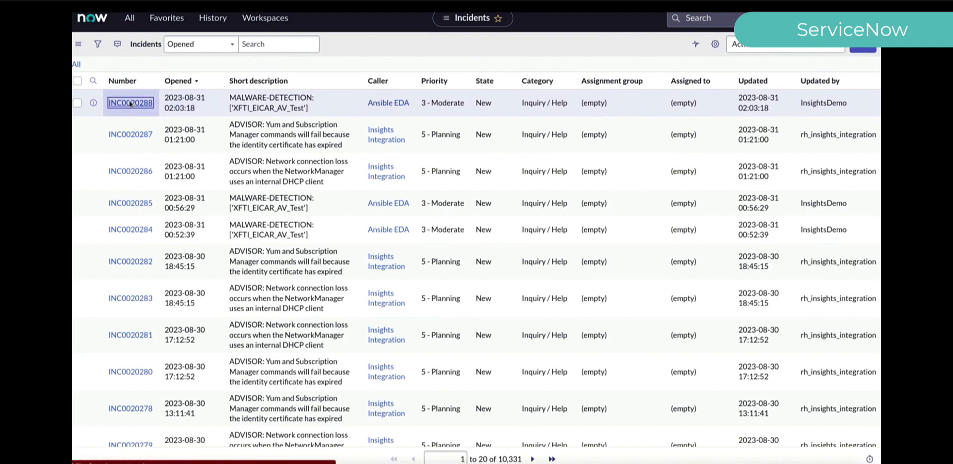